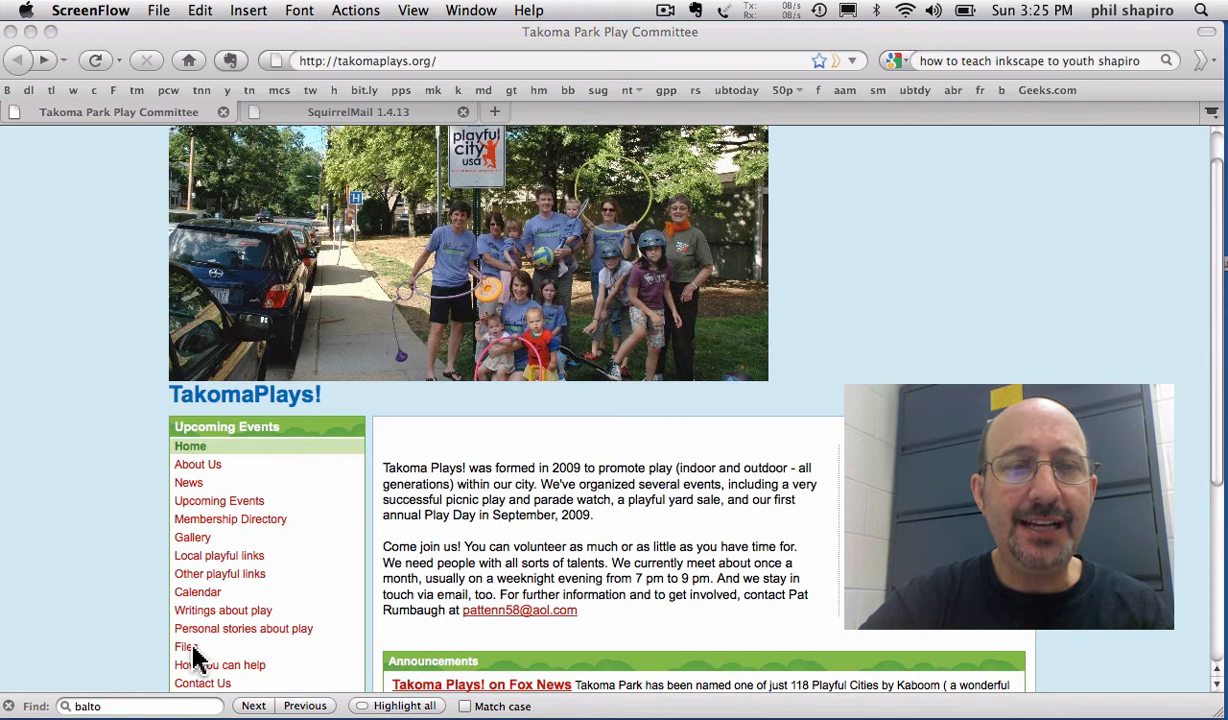
Step: Go to the Files page of the Takoma Park Play Committee site from the sidebar
click(184, 646)
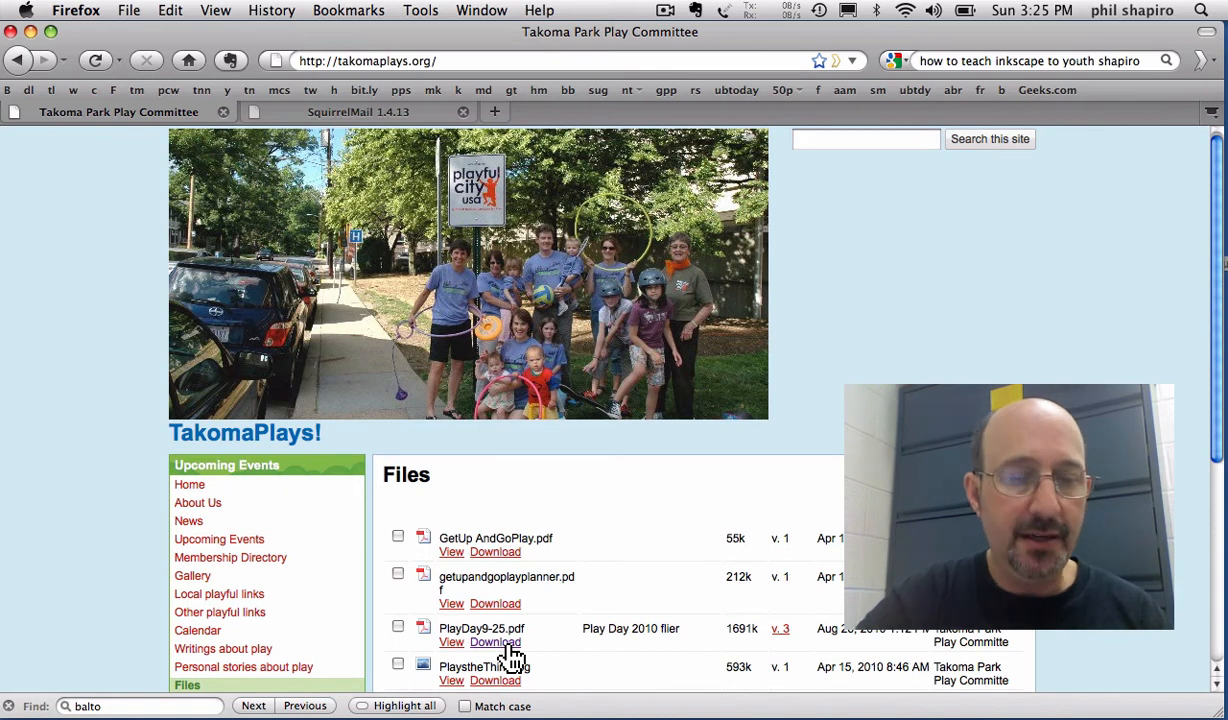
Step: Open the PlayDay9-25.pdf Download link in a new tab via its context menu
right_click(494, 642)
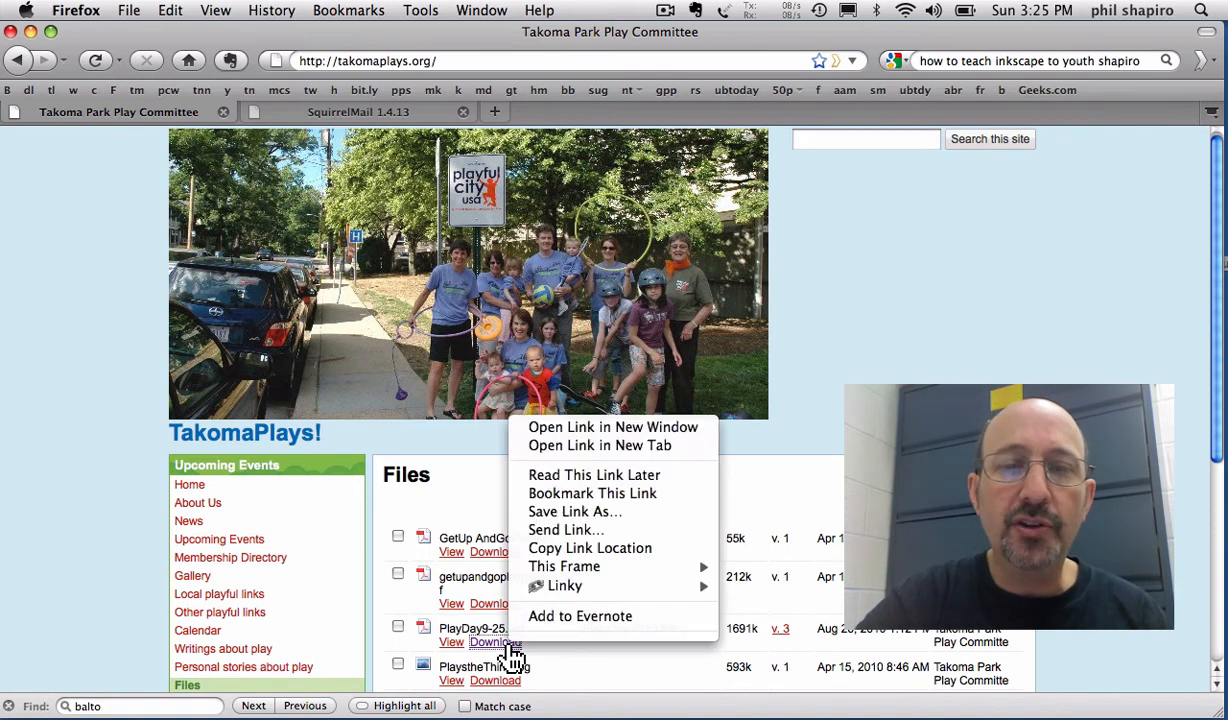
mouse_move(598, 444)
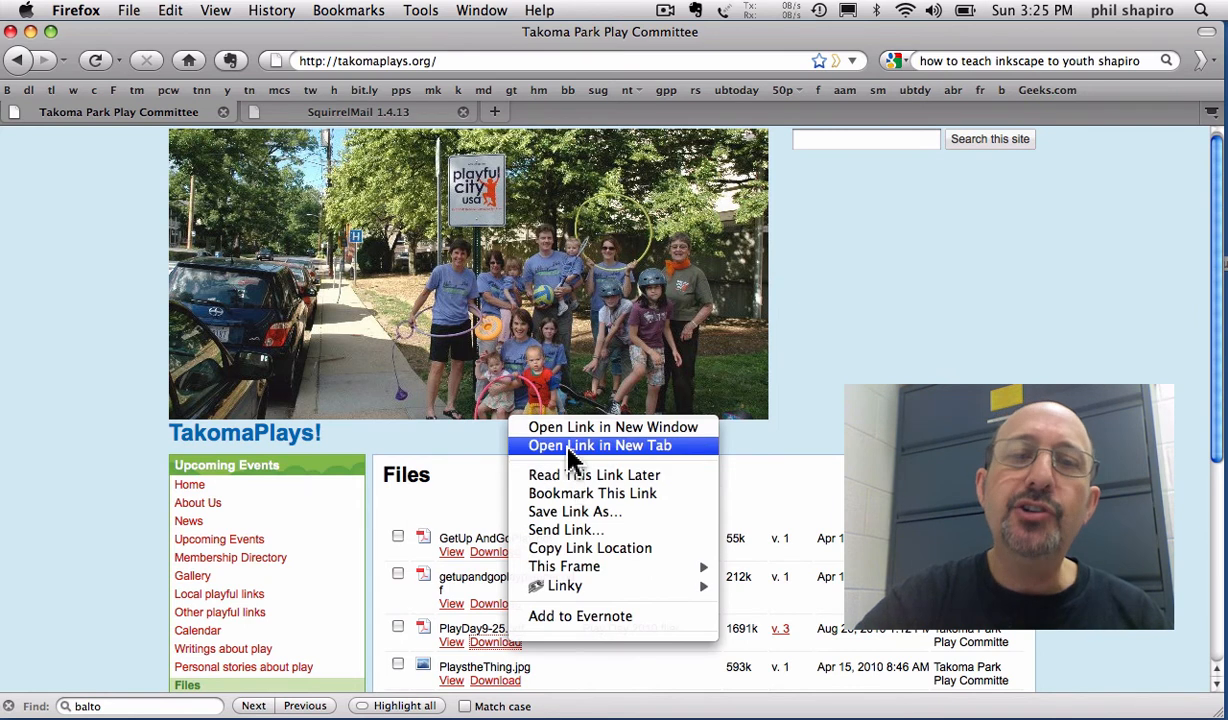
click(600, 444)
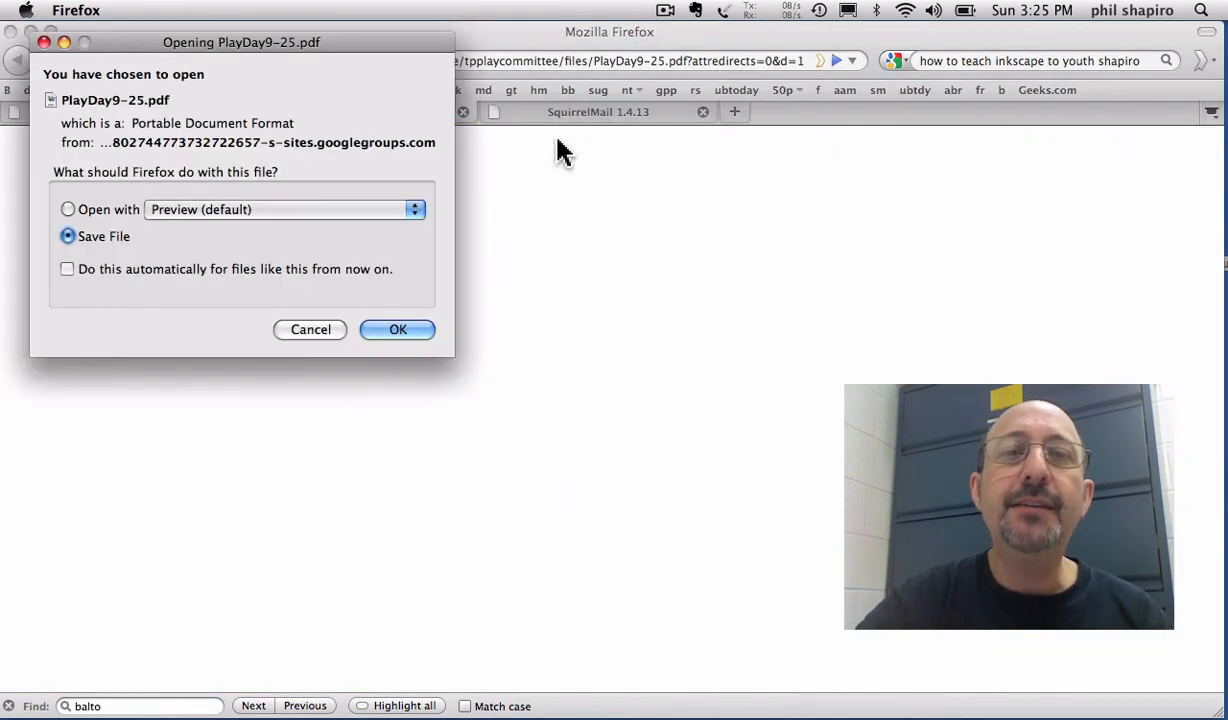
mouse_move(418, 240)
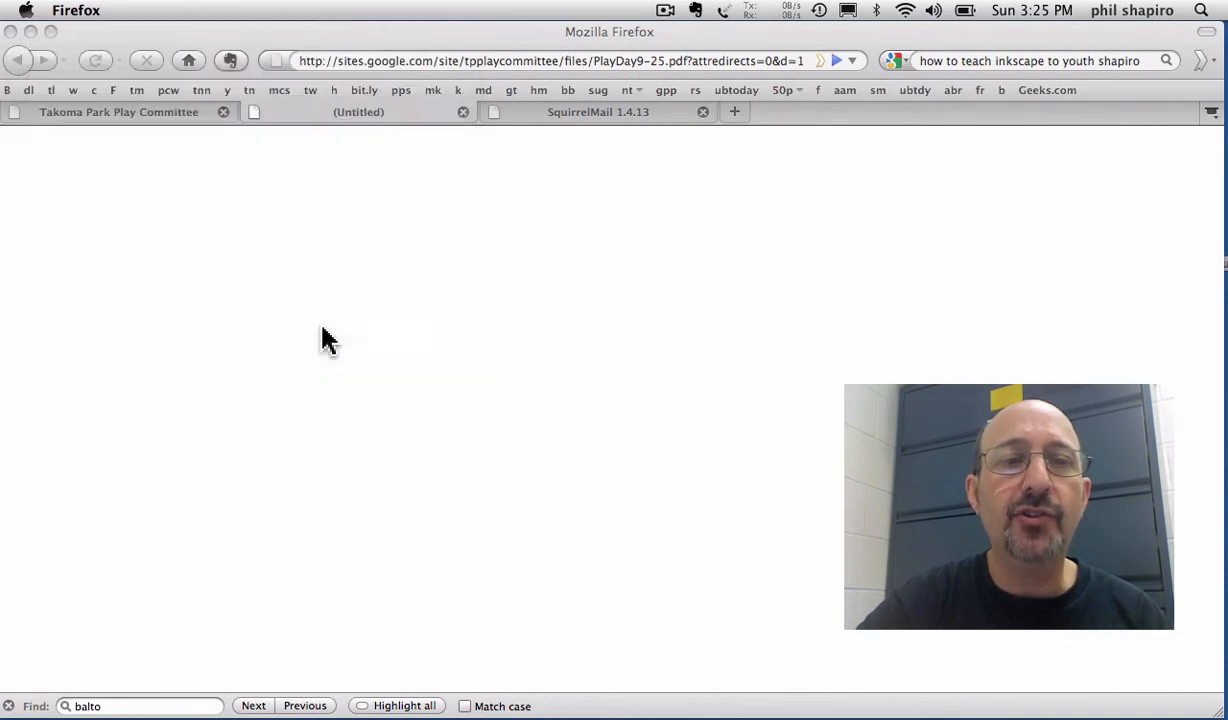
Step: Copy the flyer PDF's full Google Sites address and start a fresh blank tab
click(550, 60)
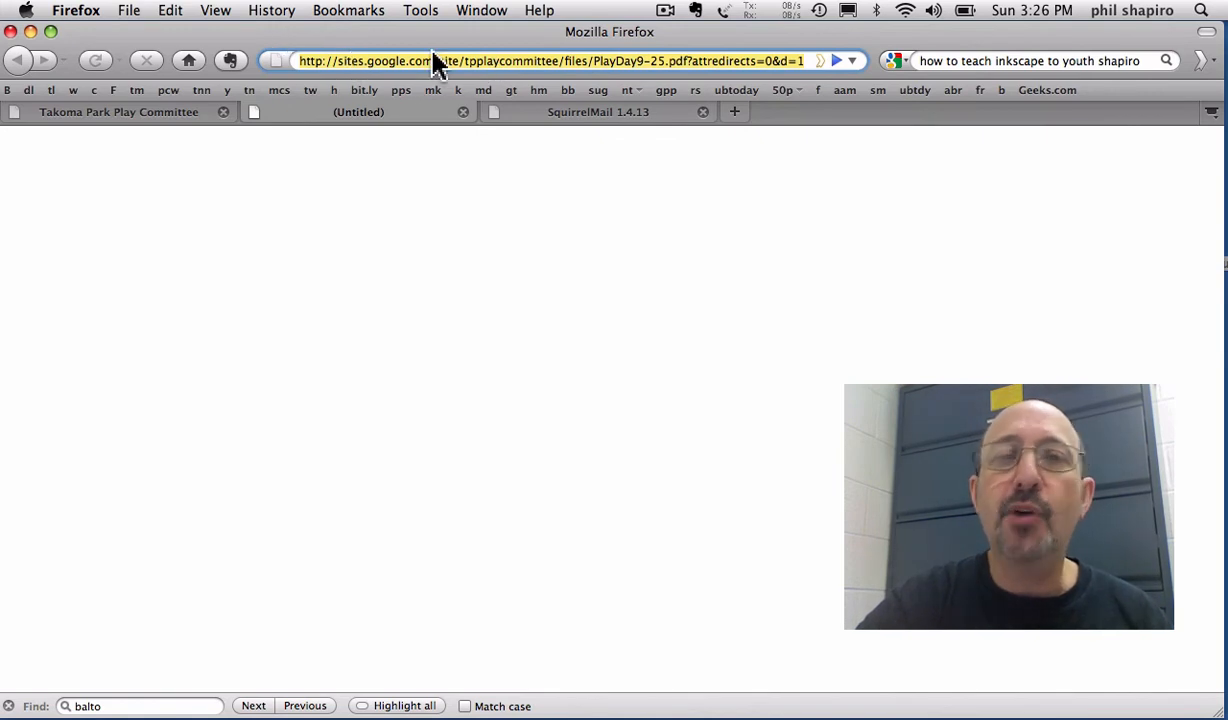
click(170, 10)
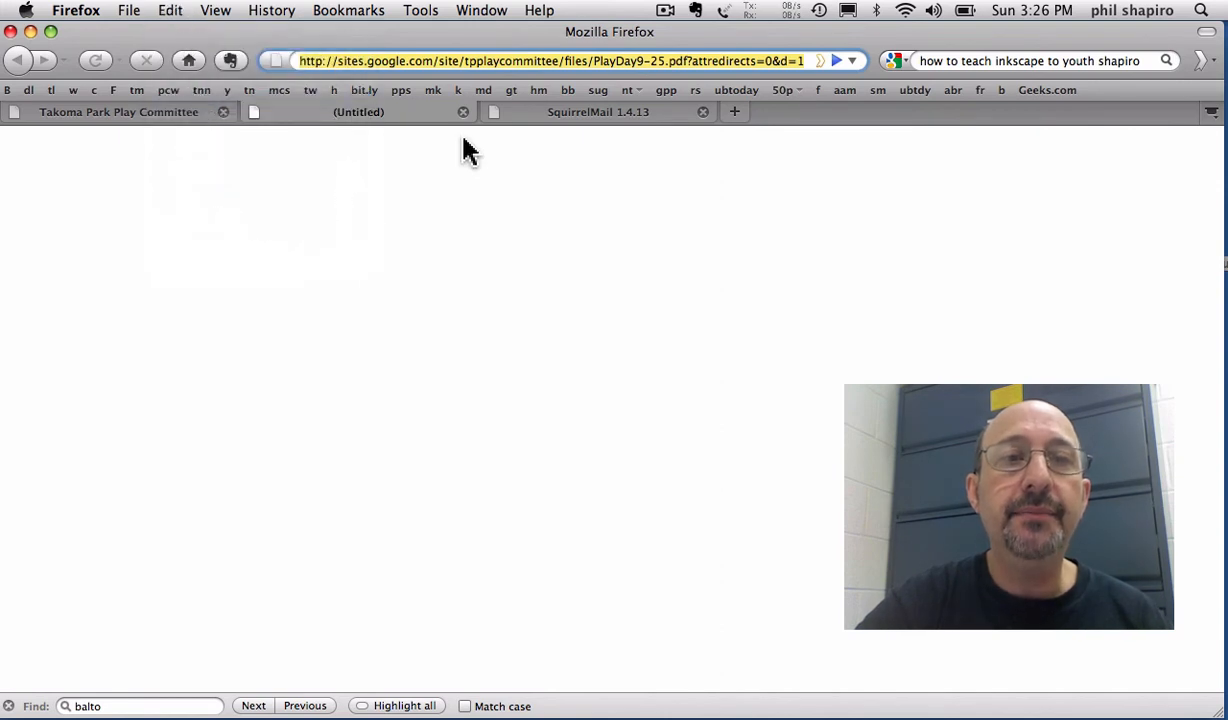
mouse_move(540, 190)
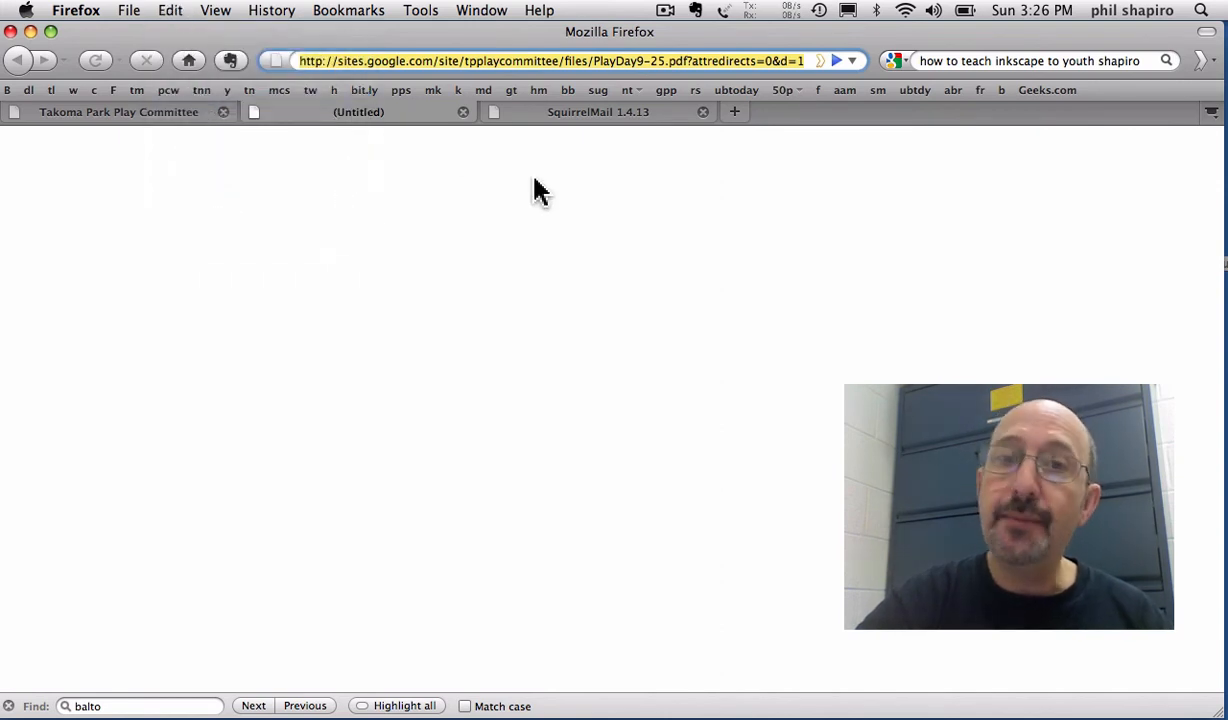
click(972, 112)
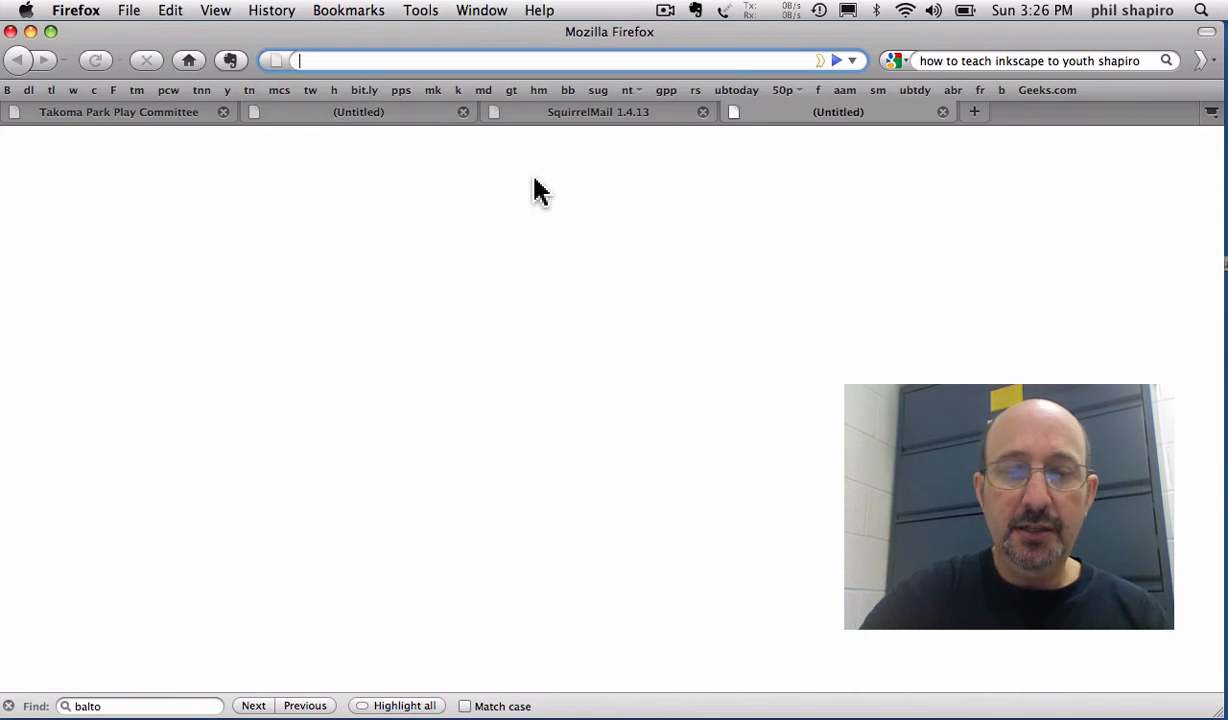
text(tinyurl.com/)
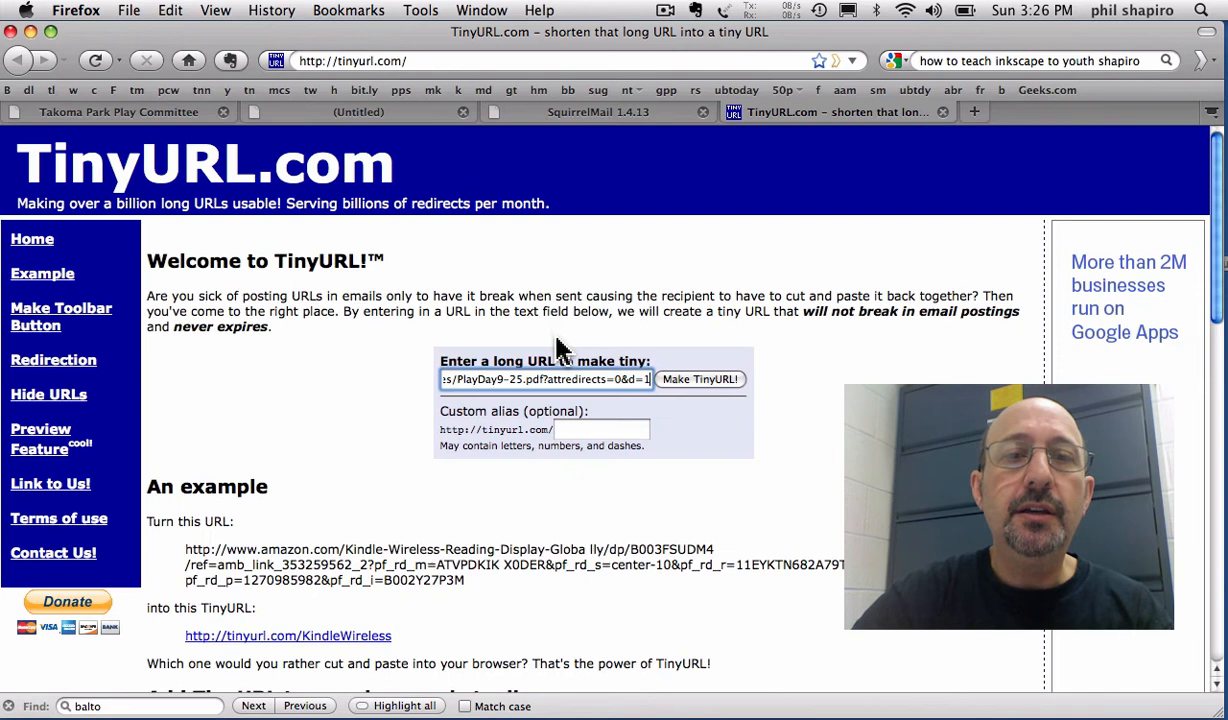
click(700, 380)
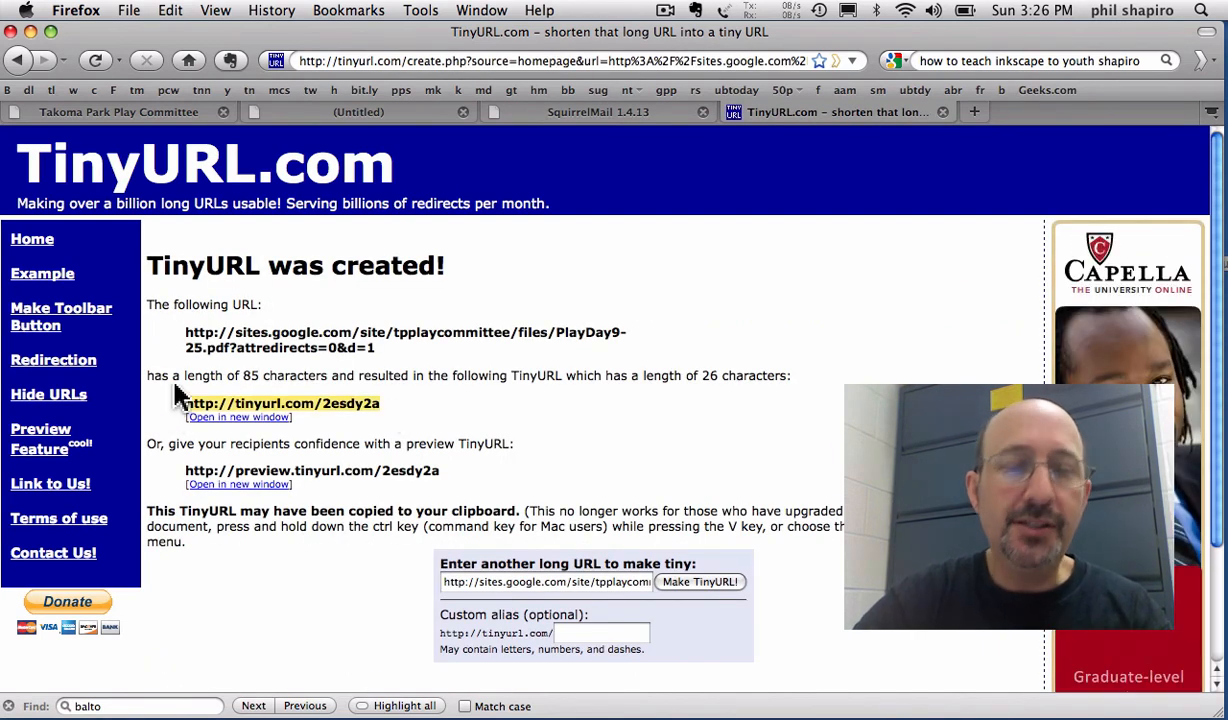
mouse_move(592, 144)
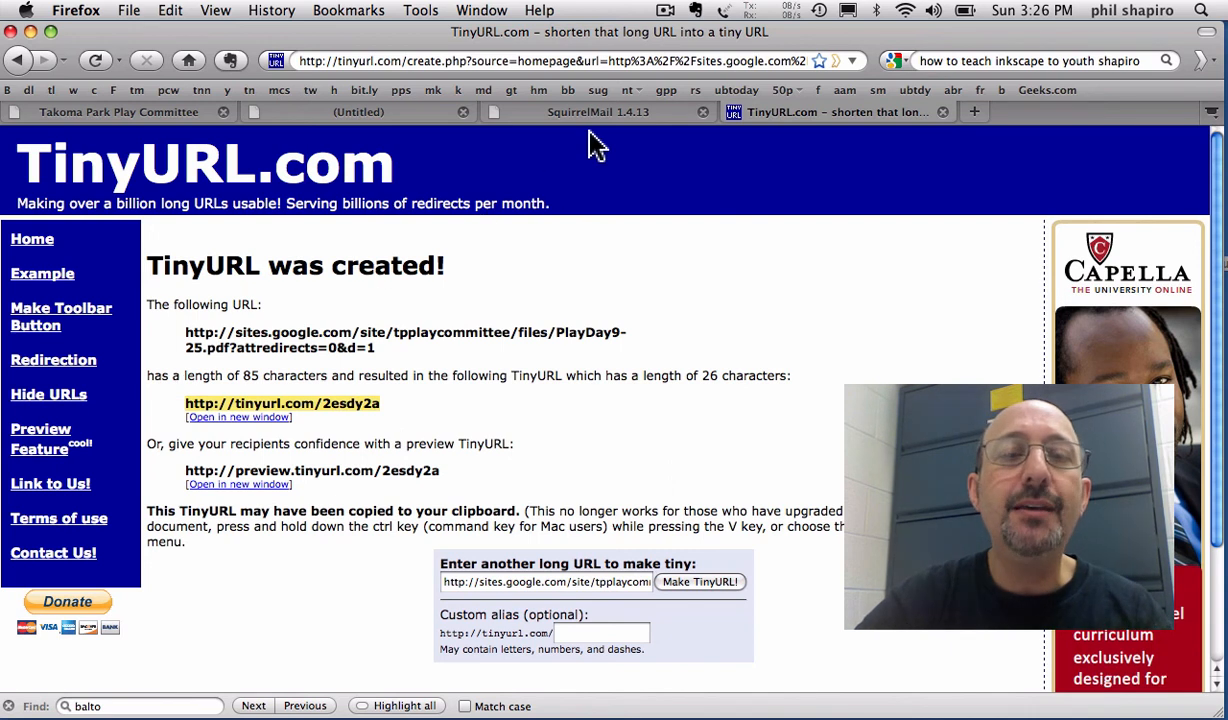
mouse_move(596, 120)
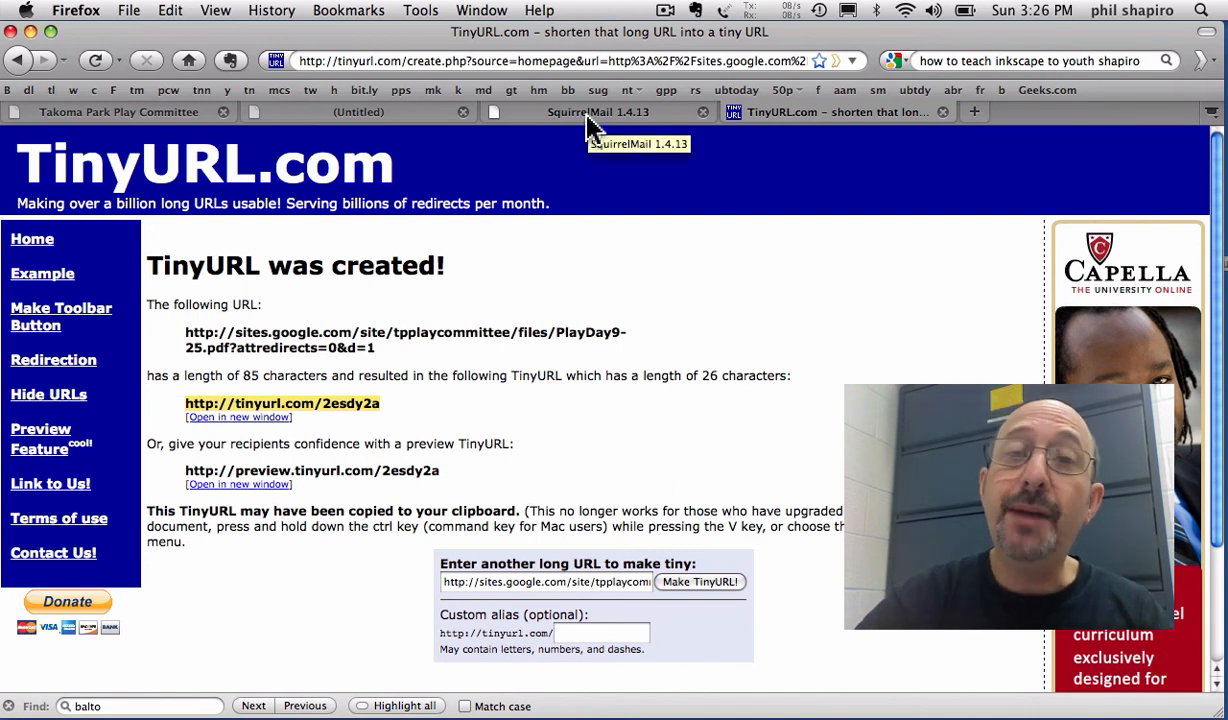
click(596, 112)
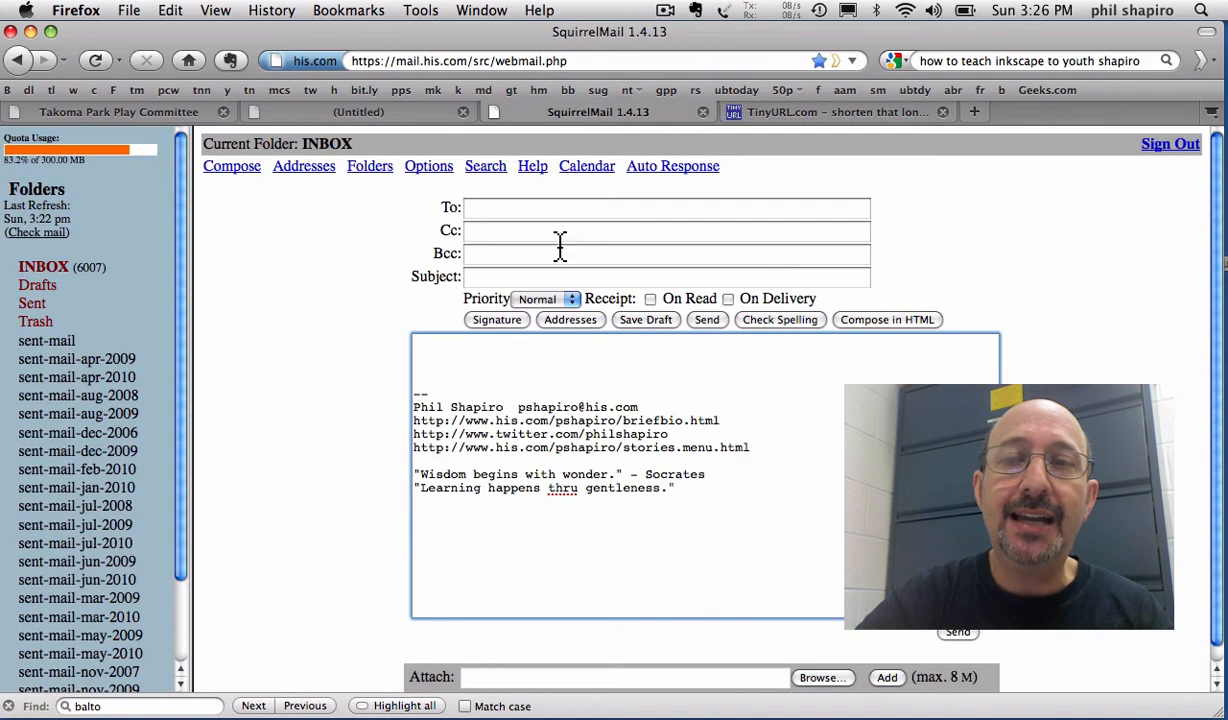
text(http://tinyurl.com/2esdy2a)
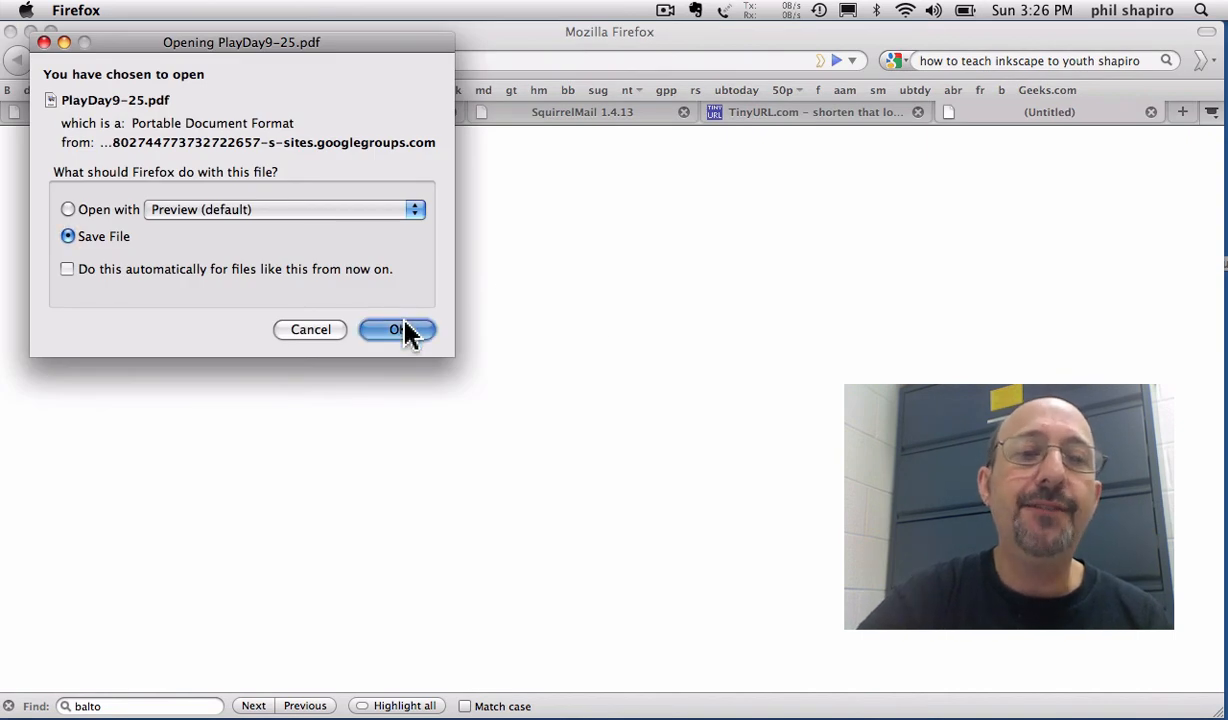
click(396, 328)
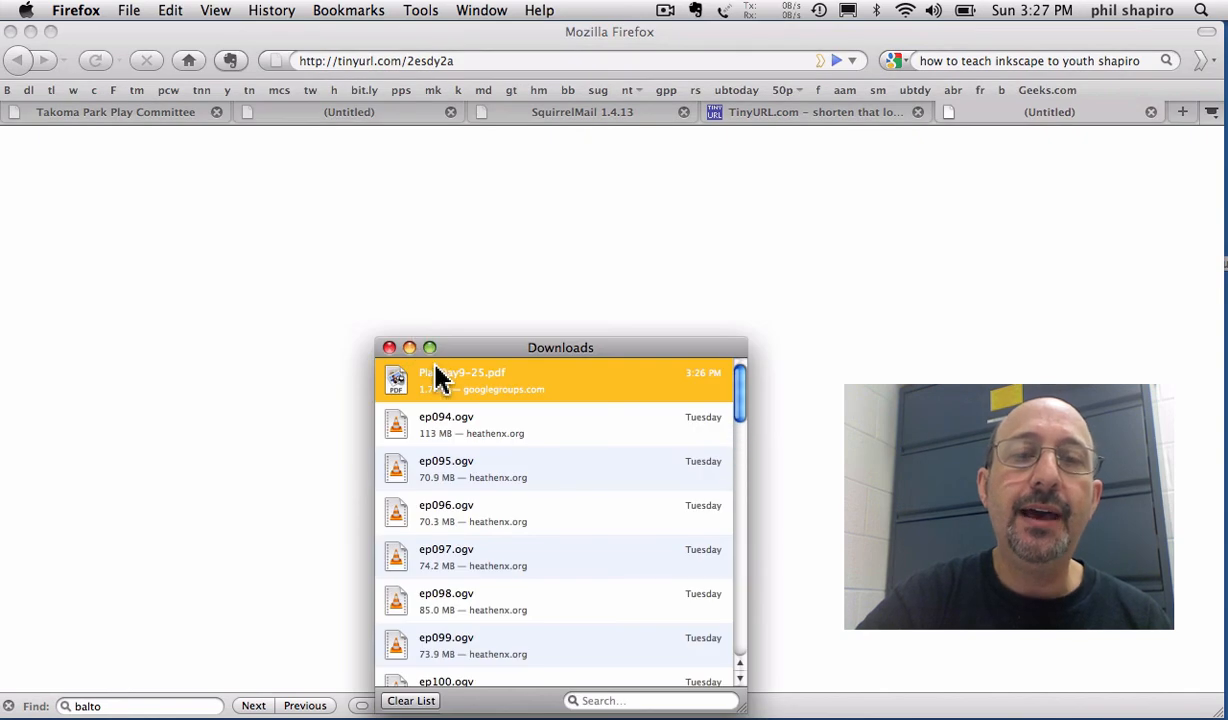
double_click(462, 380)
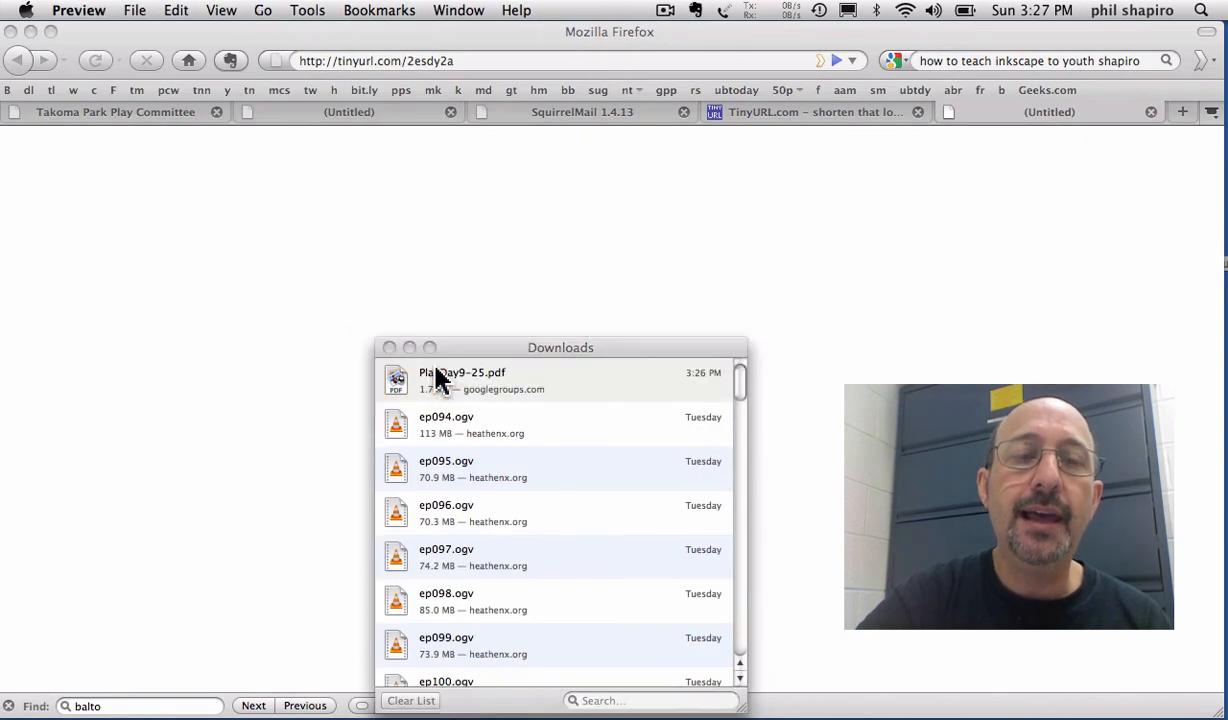
Step: View the downloaded PlayDay9-25.pdf in Preview, scrolling through the September 25, 2010 flyer
double_click(462, 380)
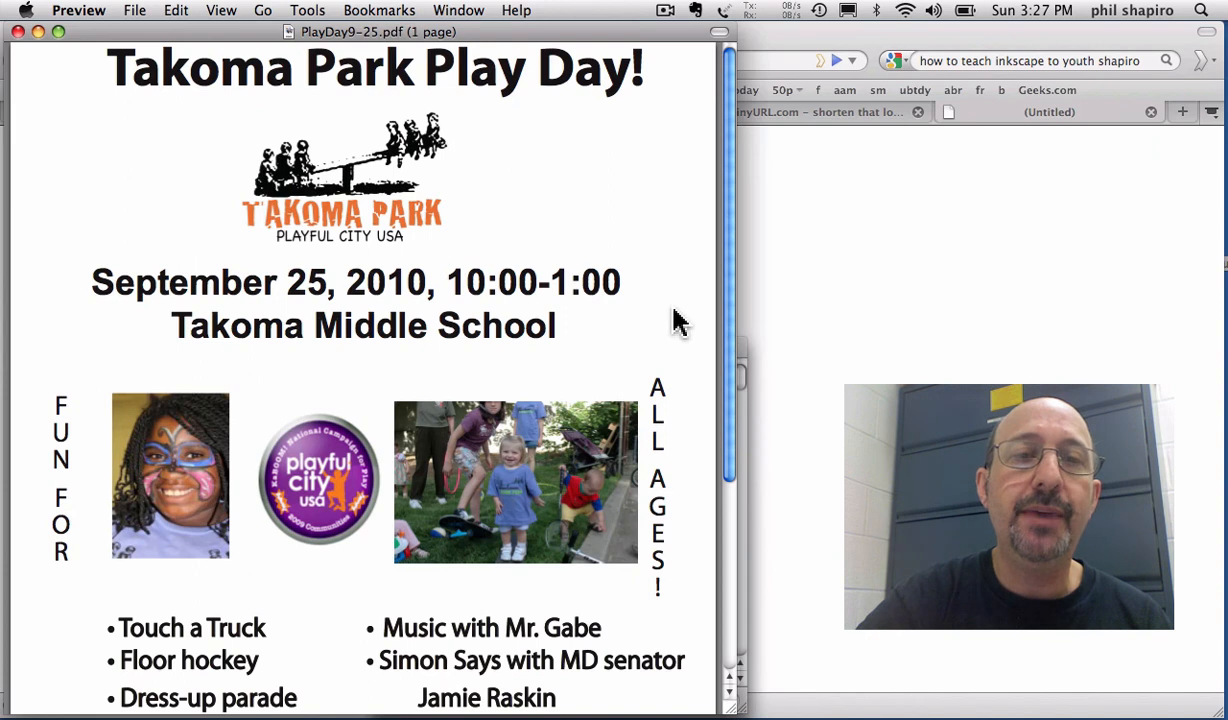
scroll(down, 3)
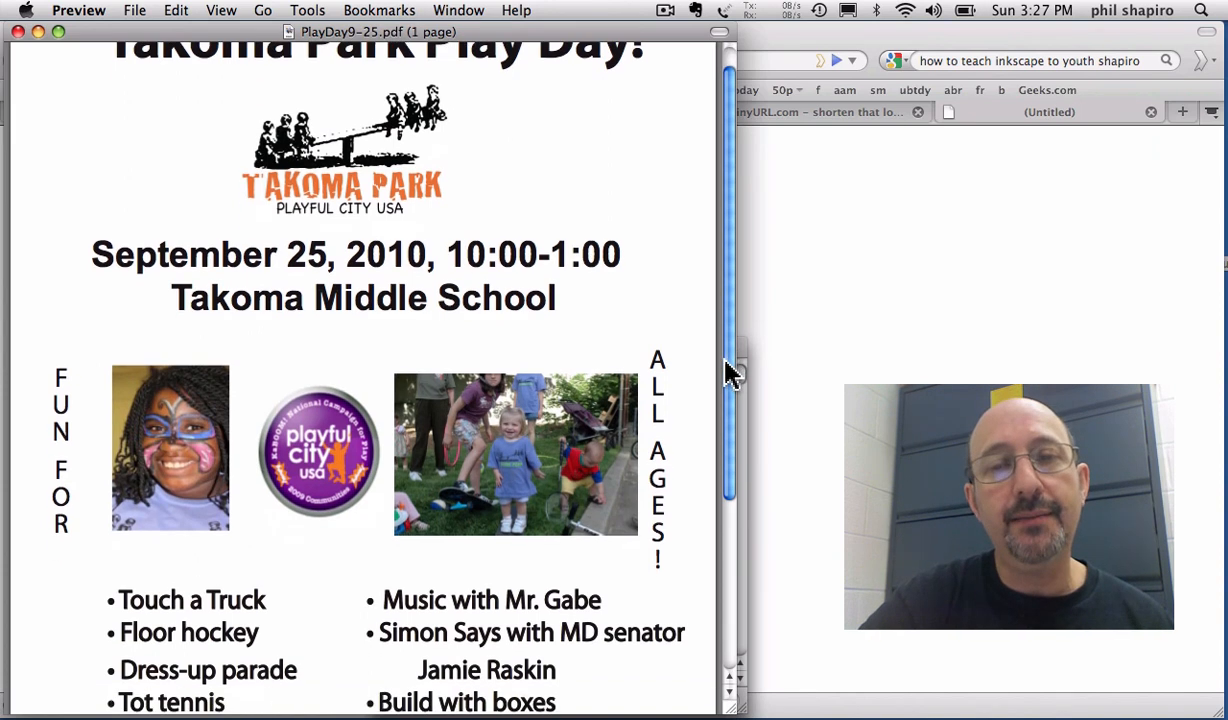
scroll(down, 3)
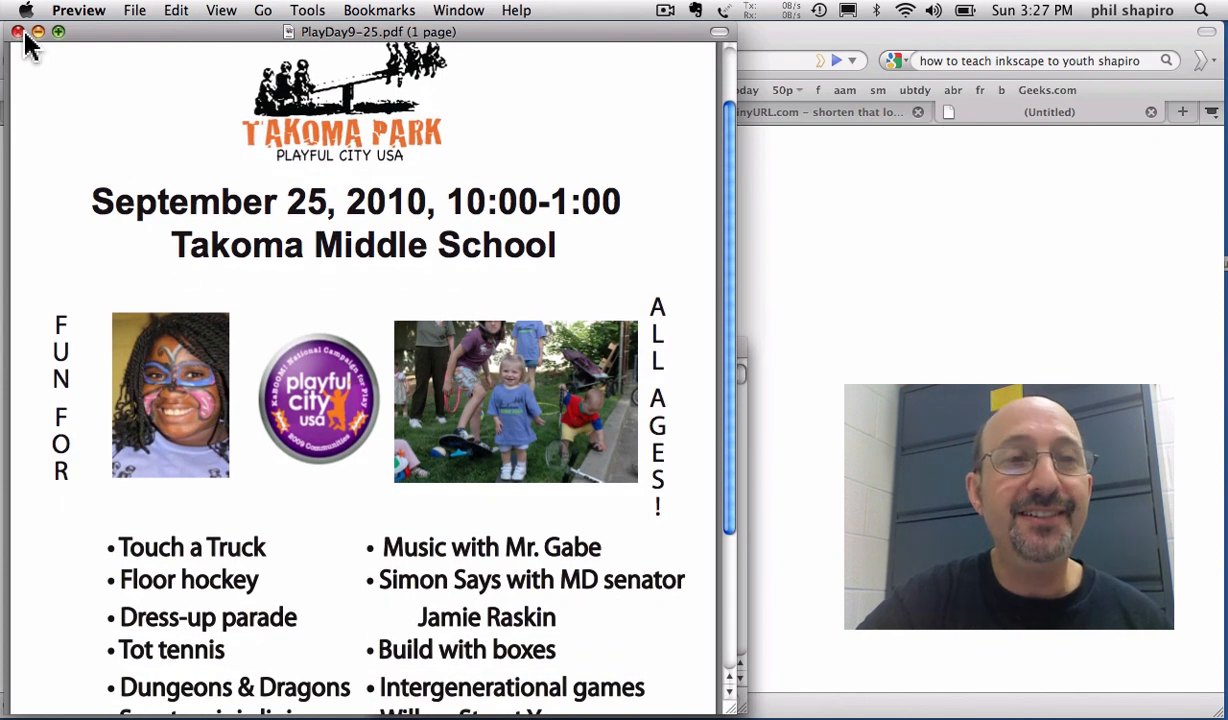